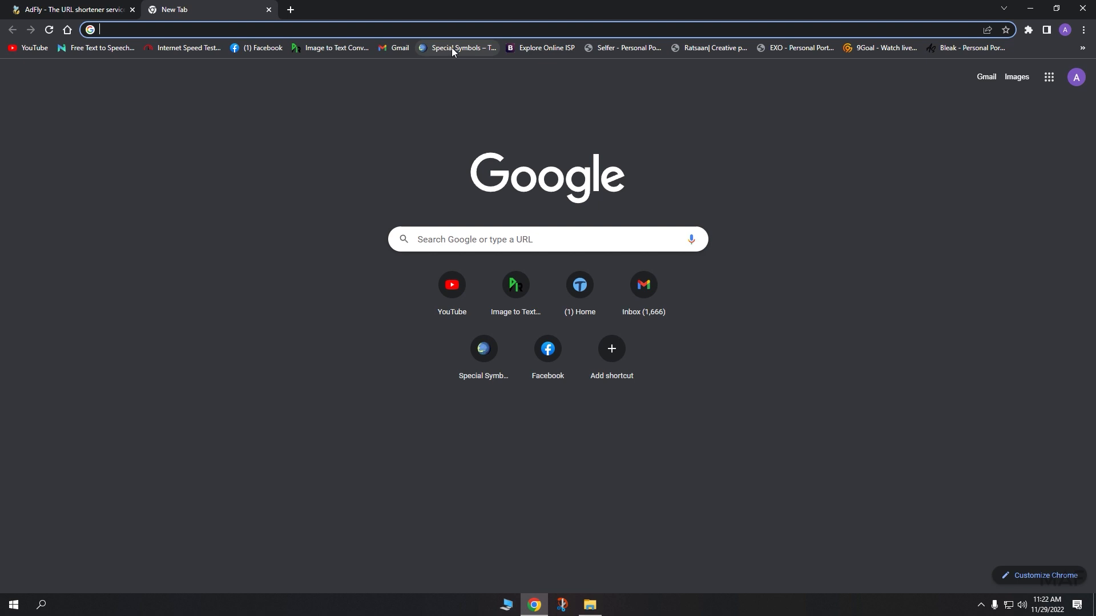
Copy the Special Symbols page address into adf.ly and shrink it into a short link.
click(462, 48)
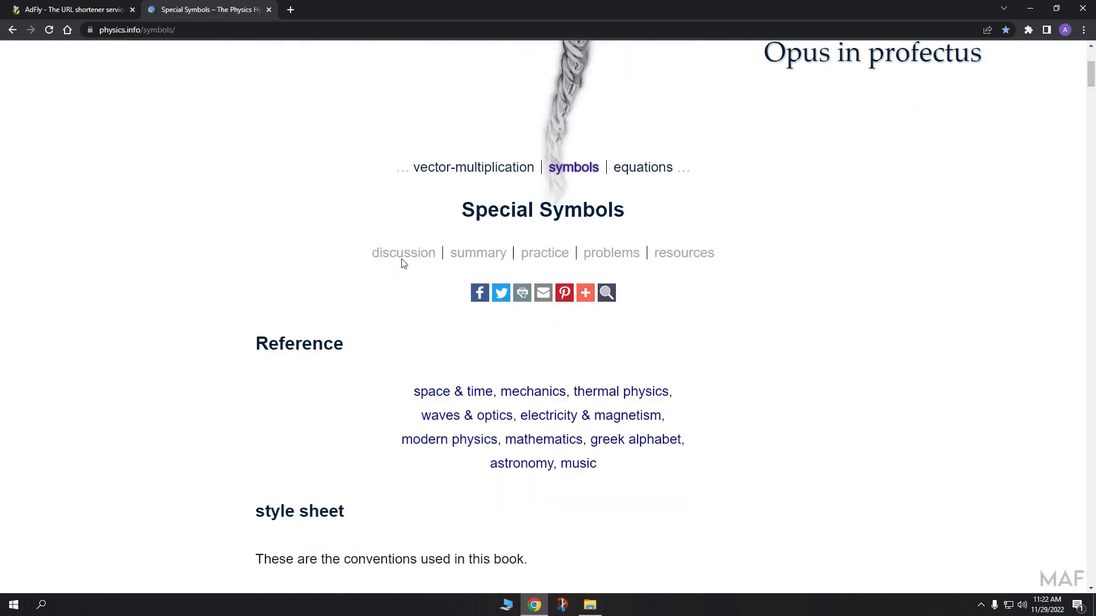
scroll(down, 3)
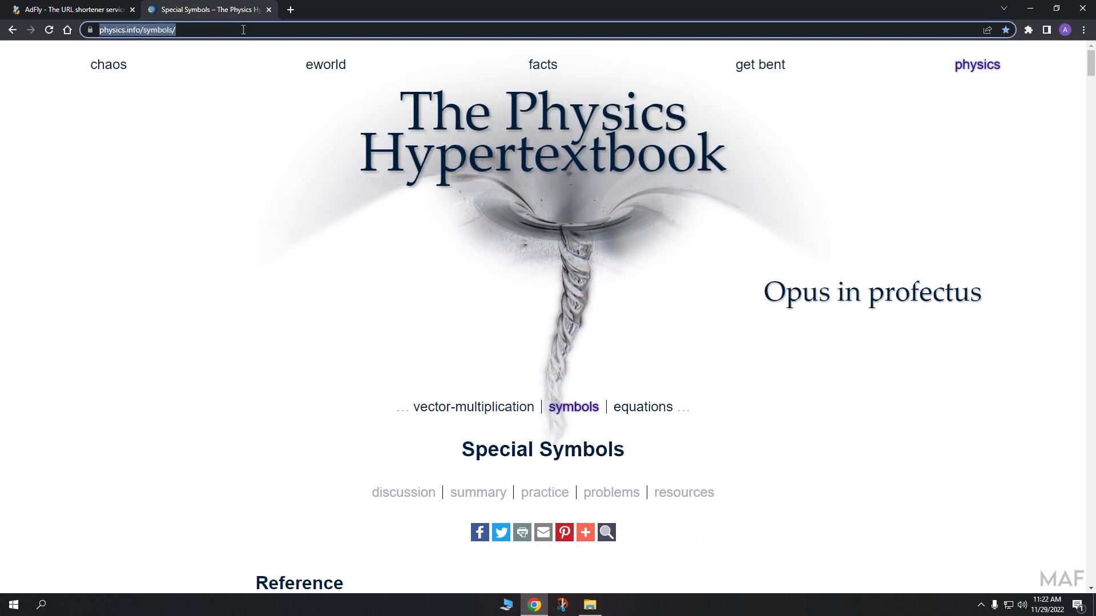
click(69, 9)
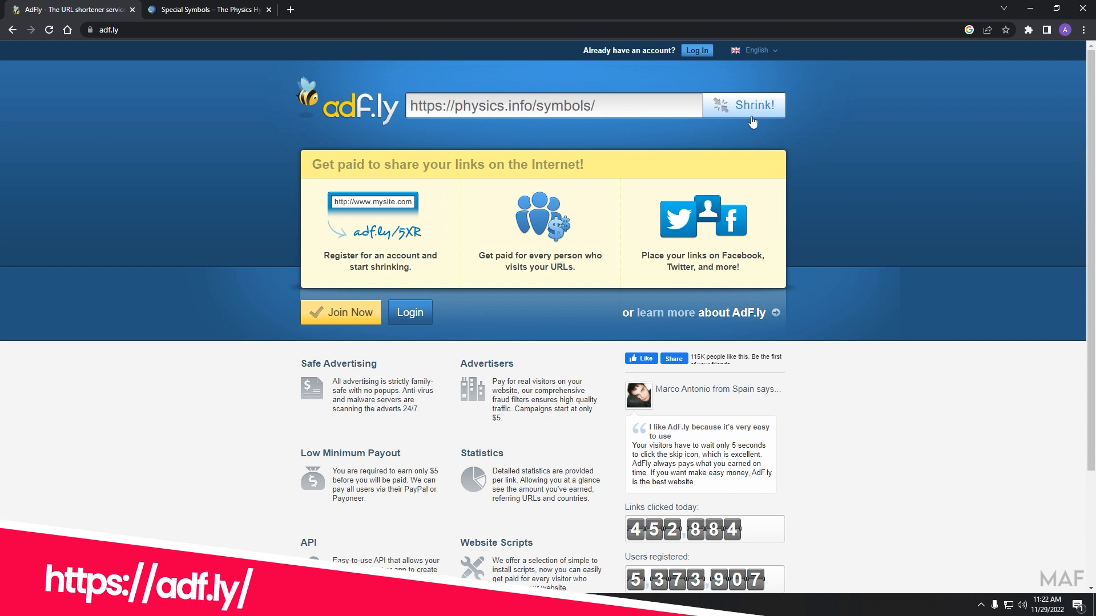
click(745, 105)
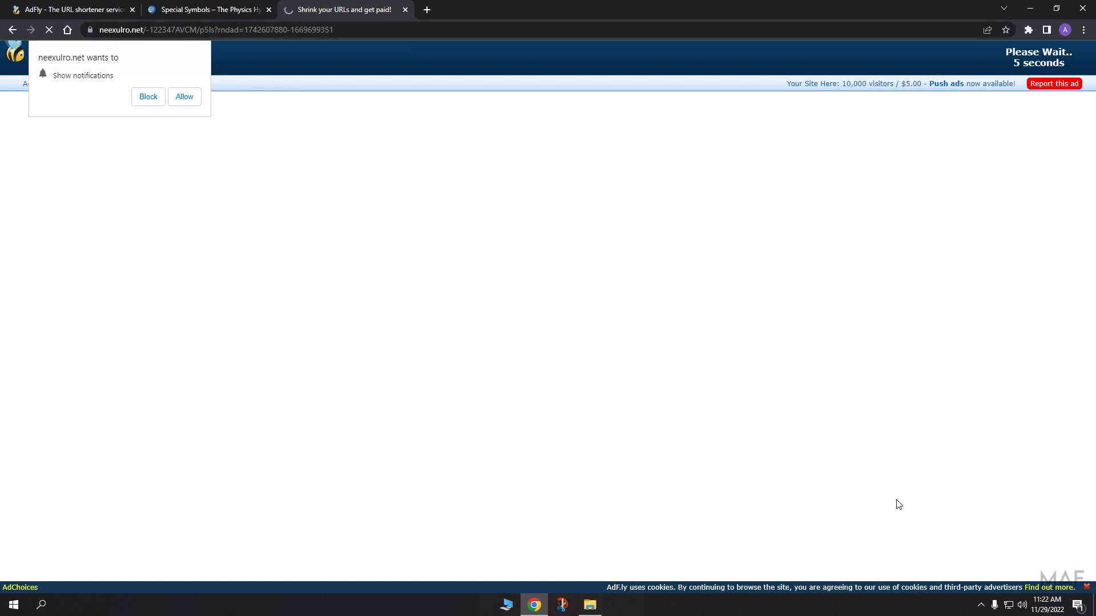
mouse_move(967, 56)
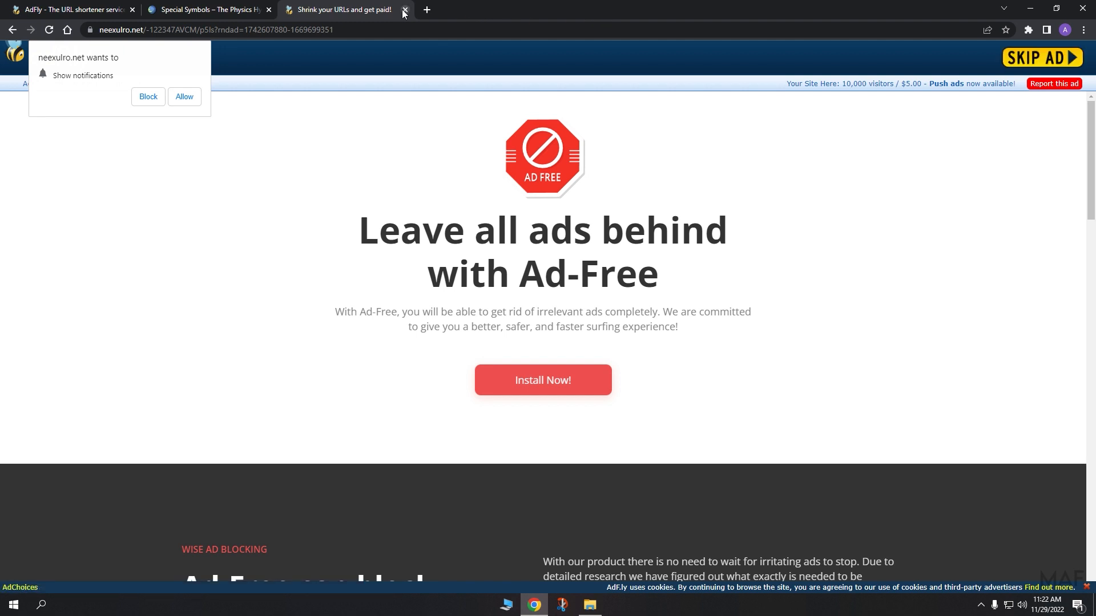
click(404, 9)
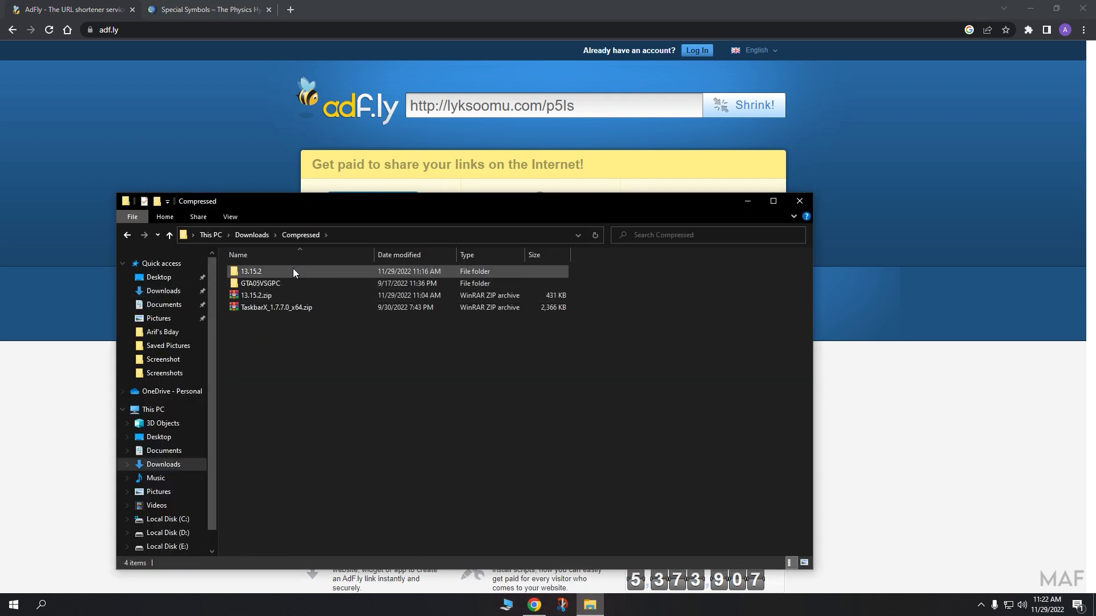
Remove the old 13.15.2 folder, extract 13.15.2.zip here and enter the new 13.15.2 folder.
click(250, 272)
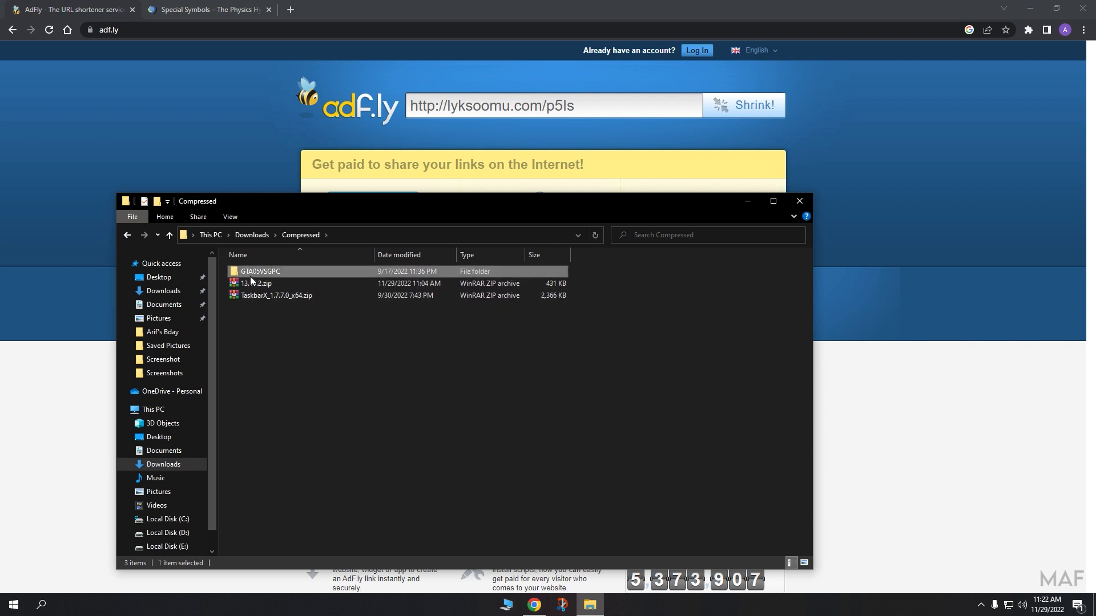
right_click(255, 283)
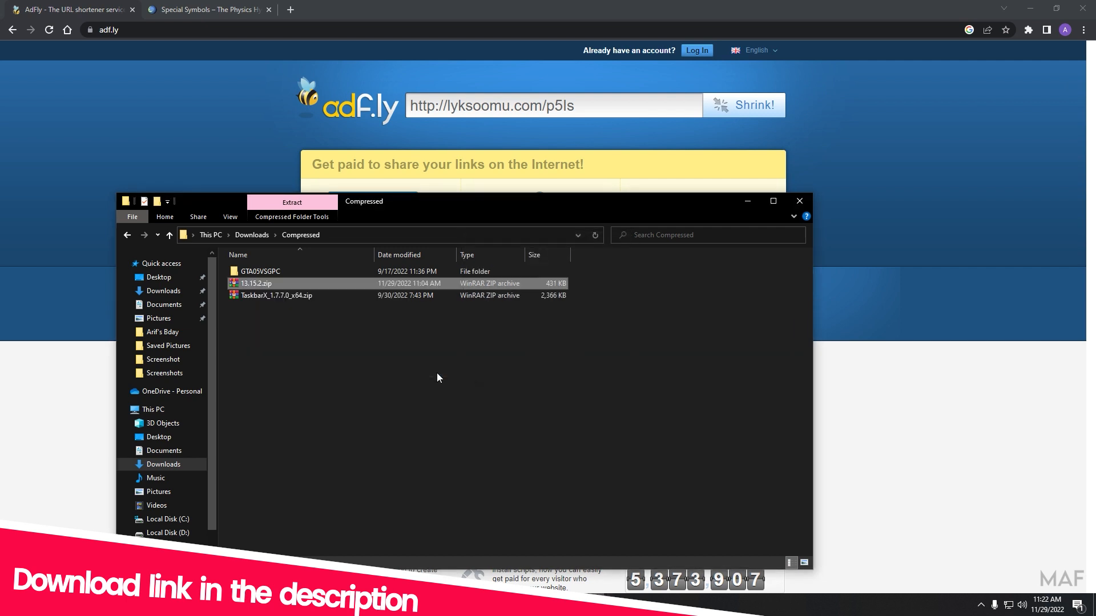
click(291, 203)
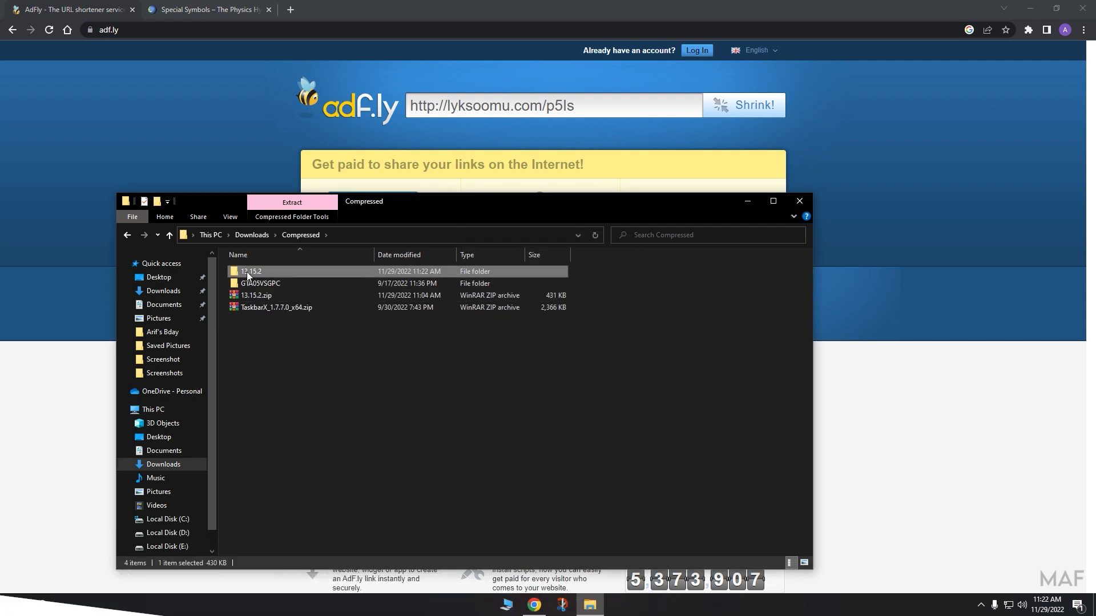
double_click(251, 272)
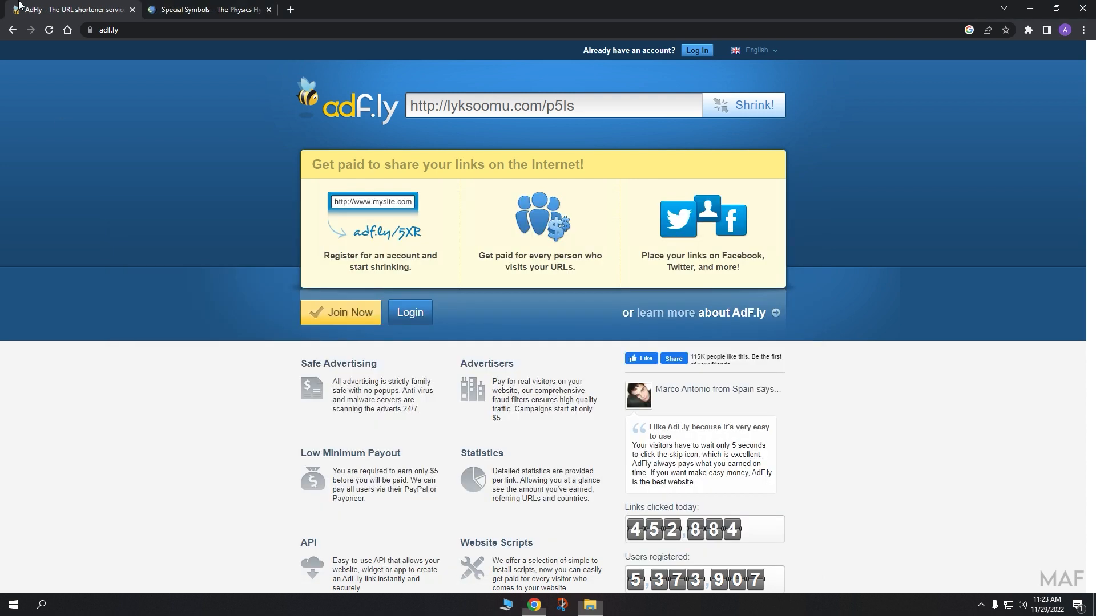
mouse_move(1026, 30)
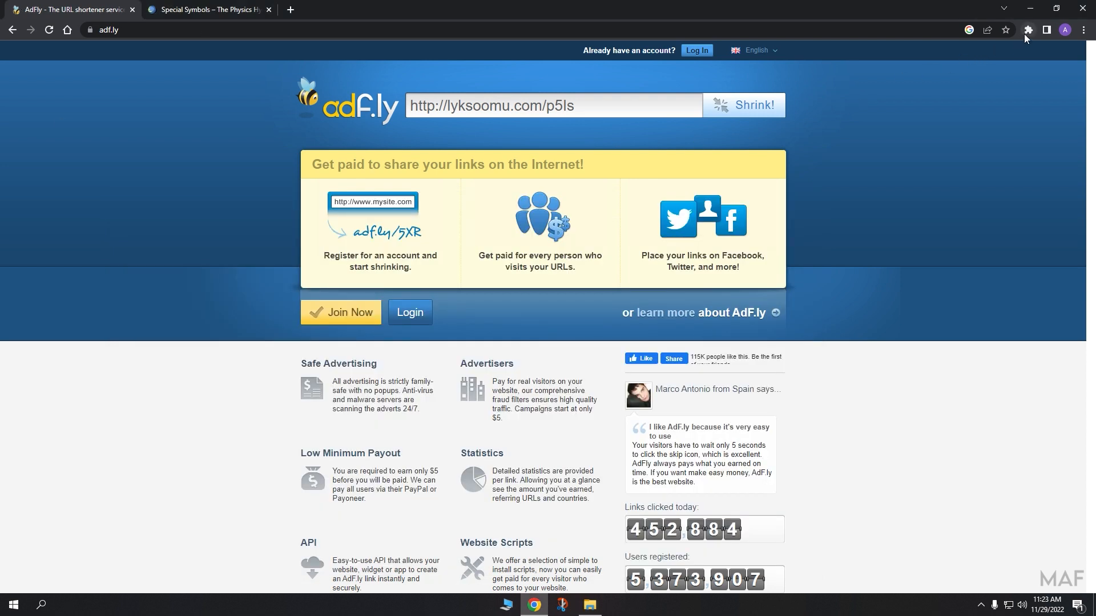
From Settings > Extensions, load the 13.15.2 folder as an unpacked extension.
click(1026, 30)
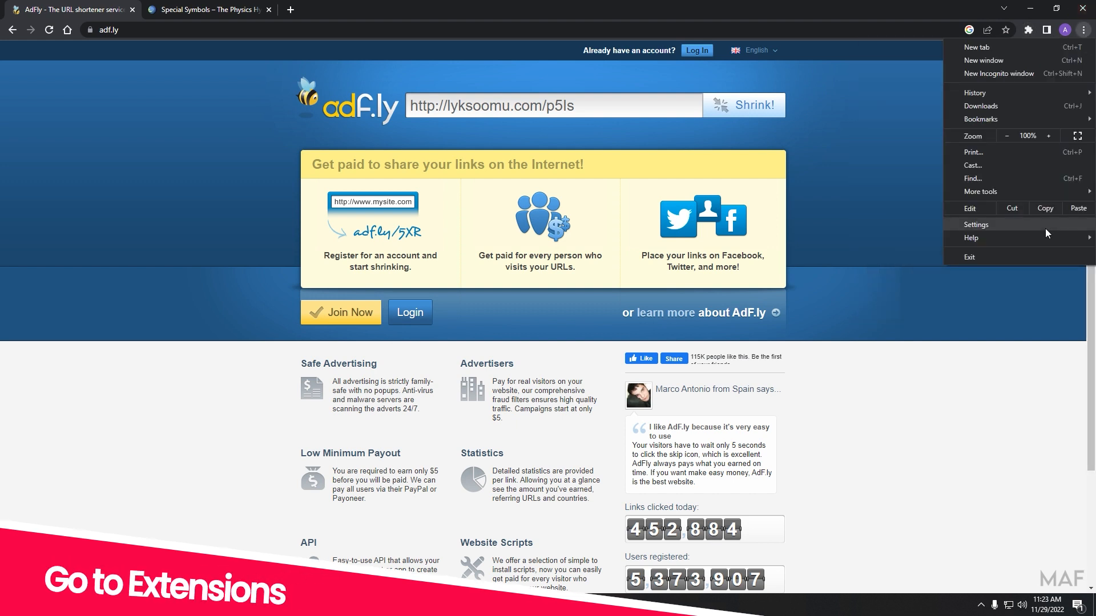
click(976, 225)
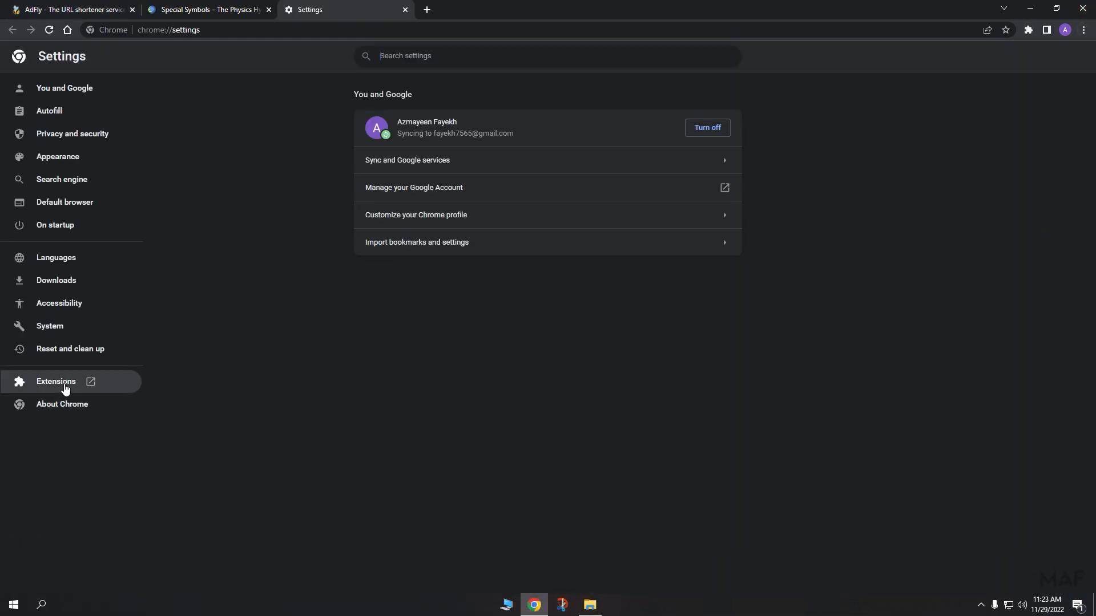
click(56, 381)
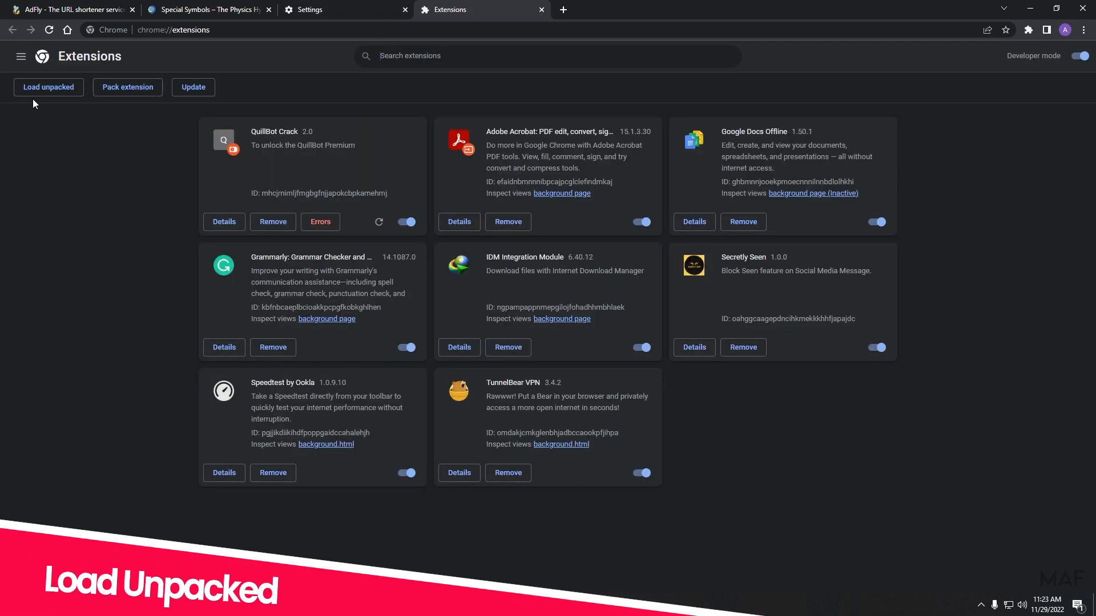
click(48, 87)
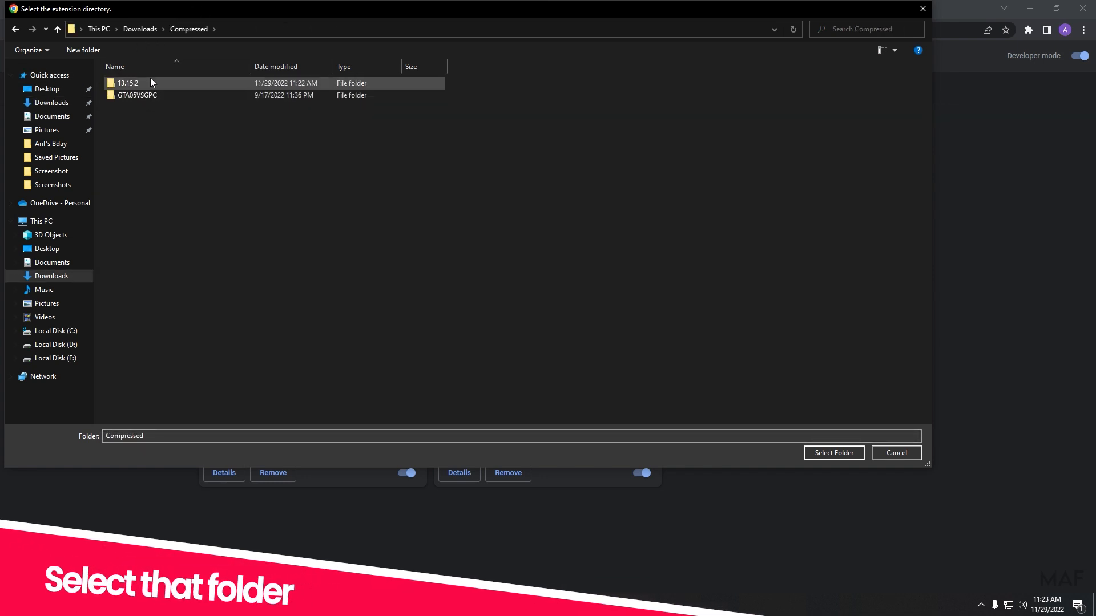
double_click(127, 82)
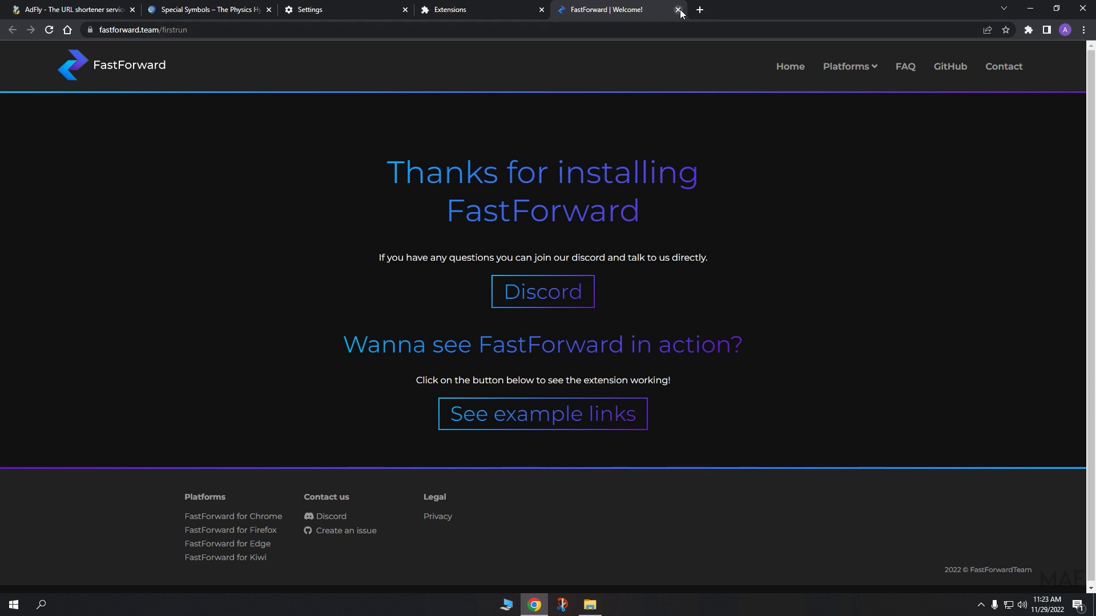
In Universal Bypass details, enable Allow in Incognito with site access On all sites, then return to adf.ly.
click(676, 9)
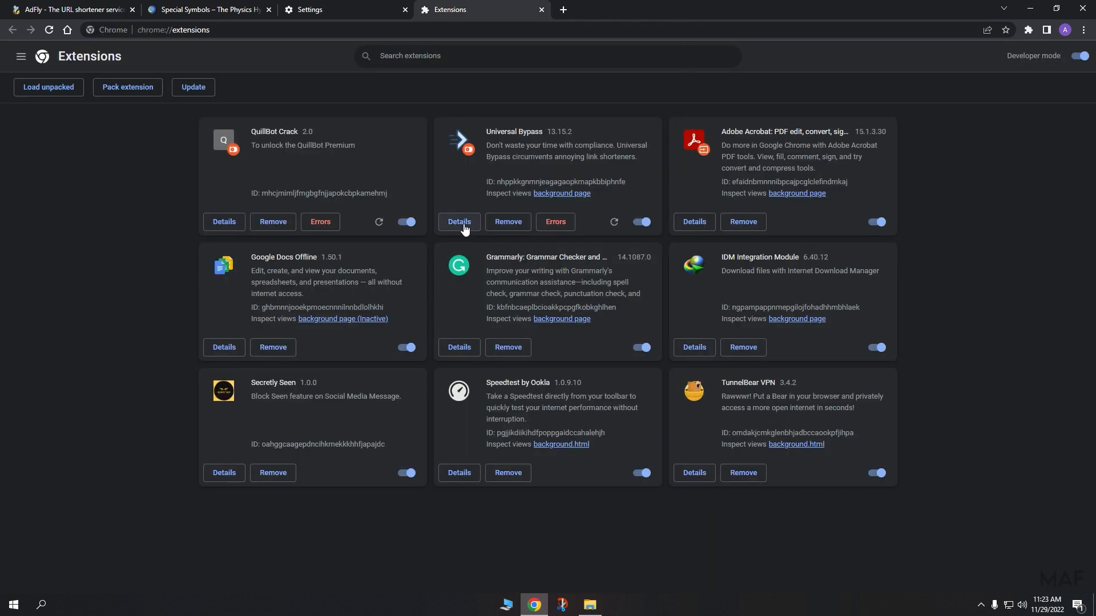
click(458, 223)
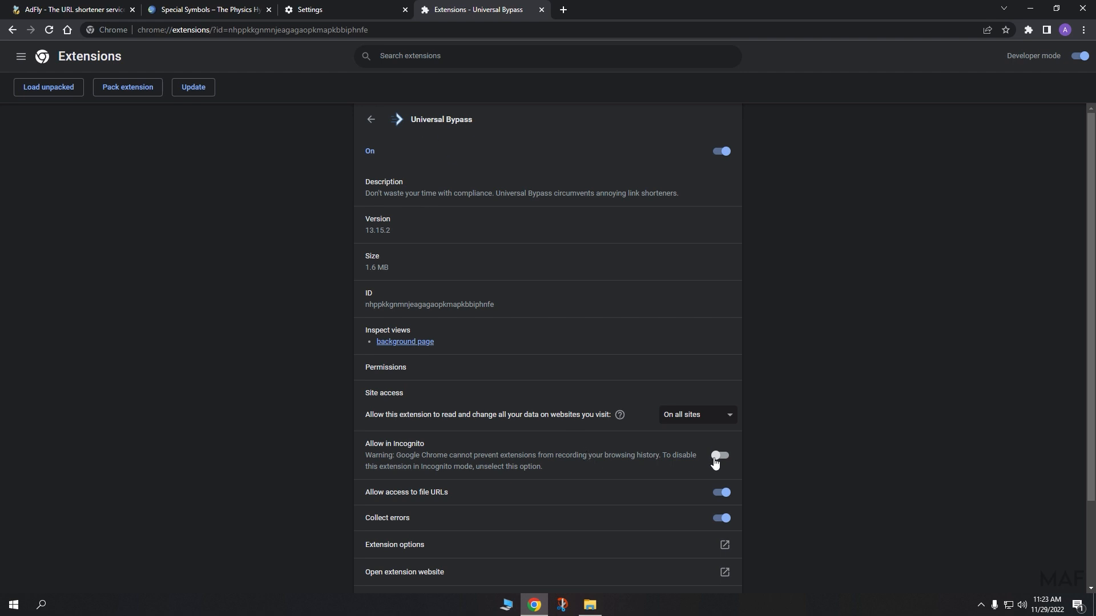
click(721, 456)
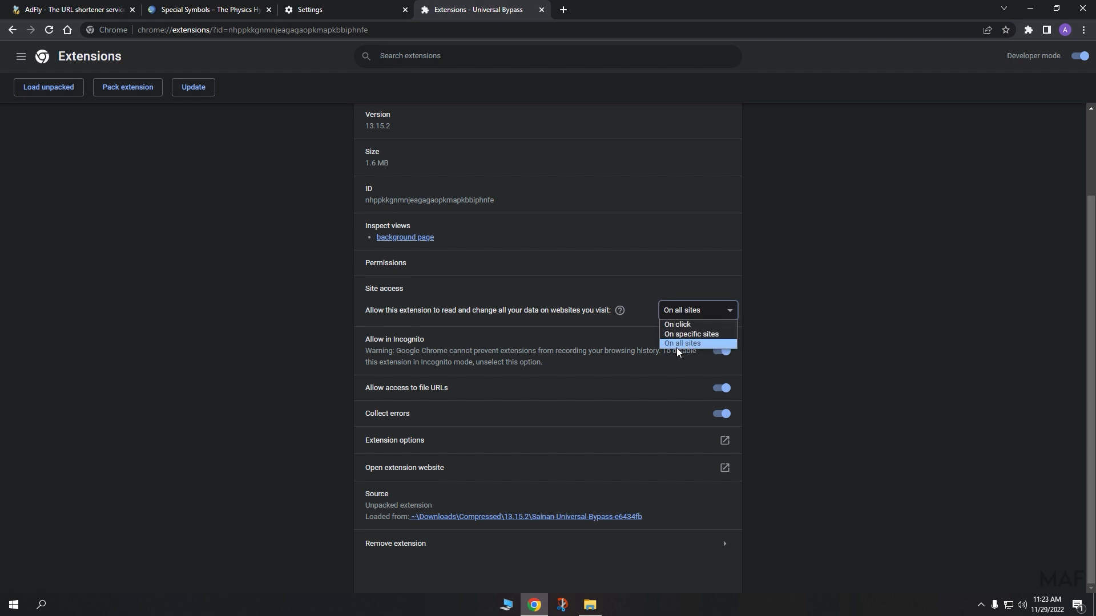
click(682, 344)
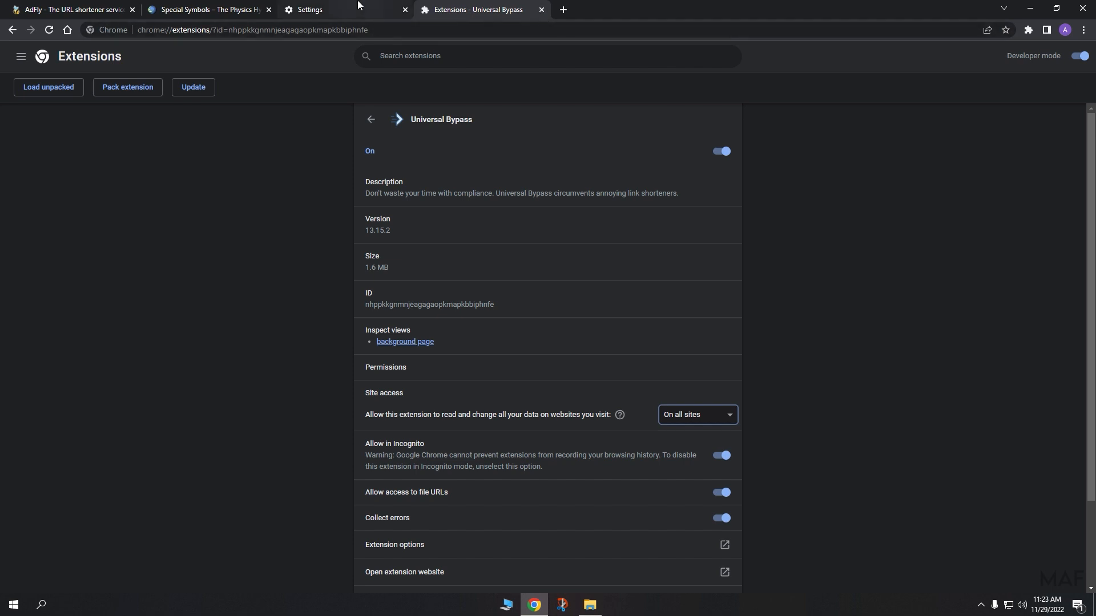
click(66, 9)
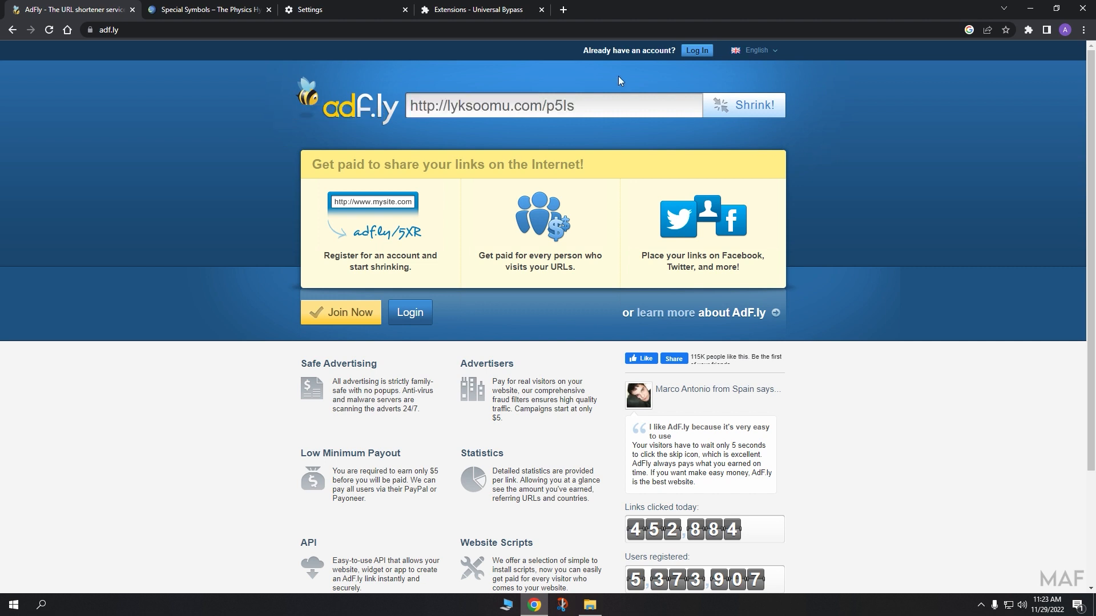
Visit lyksoomu.com/p5ls in a new tab and scroll through the Special Symbols units table.
click(699, 9)
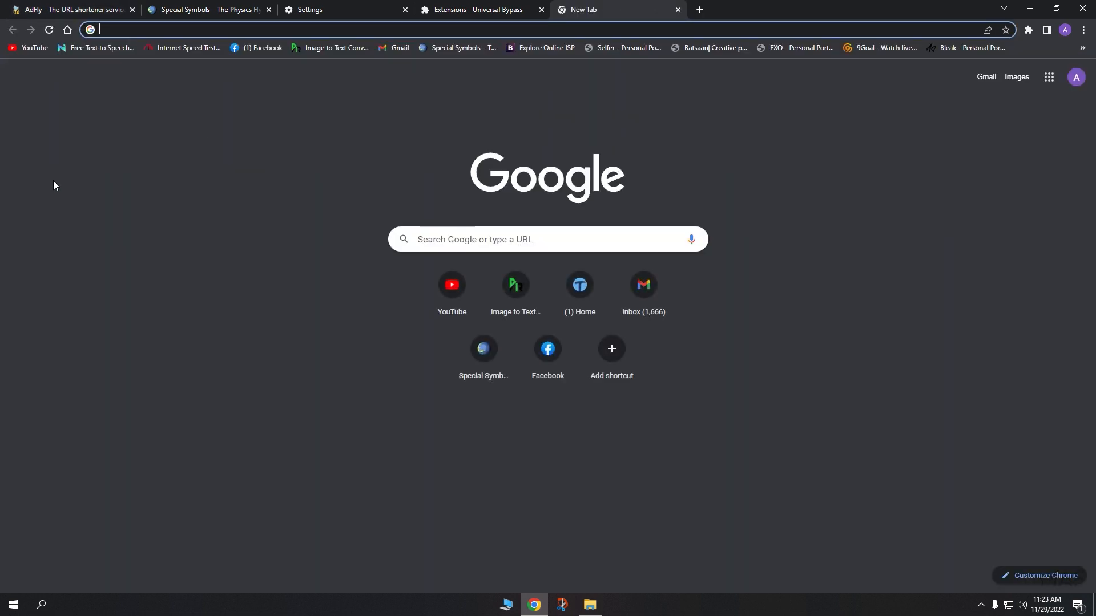
text(lyksoomu.com/p5ls)
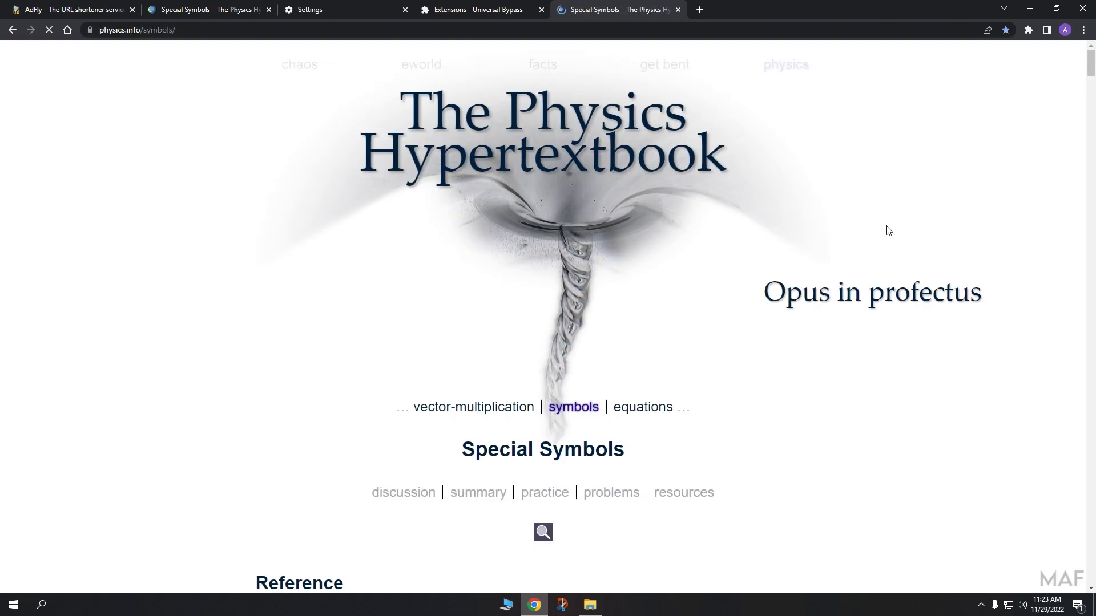
scroll(down, 3)
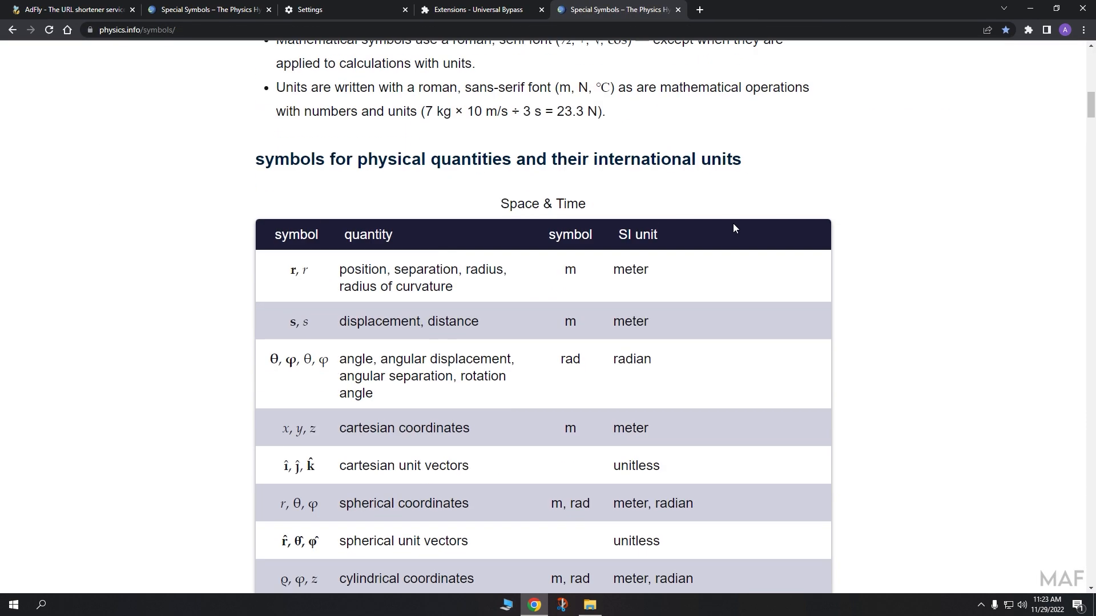
scroll(down, 3)
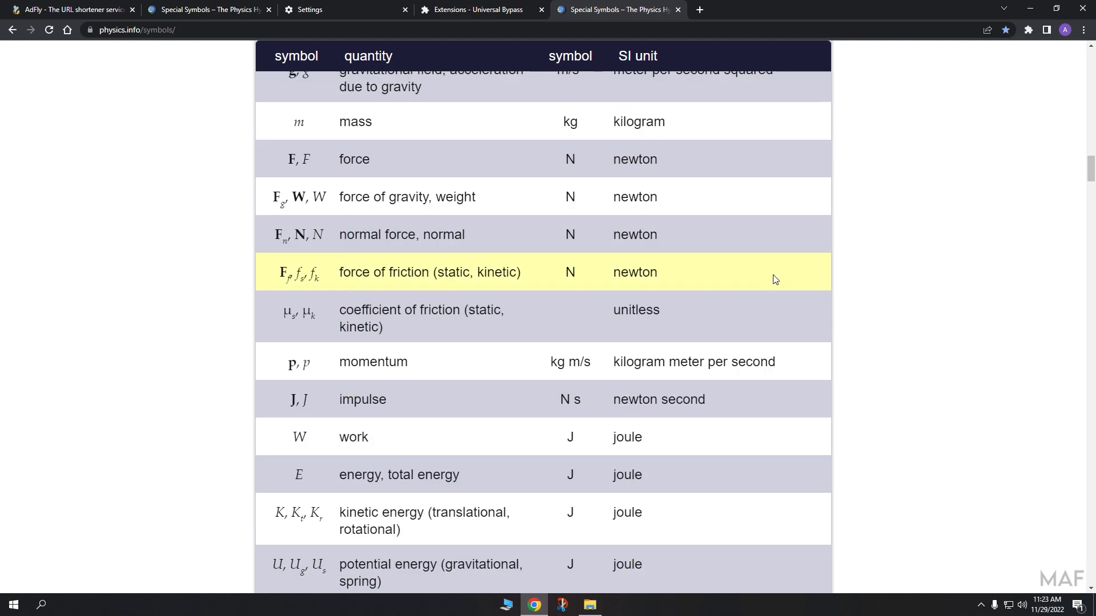
scroll(down, 3)
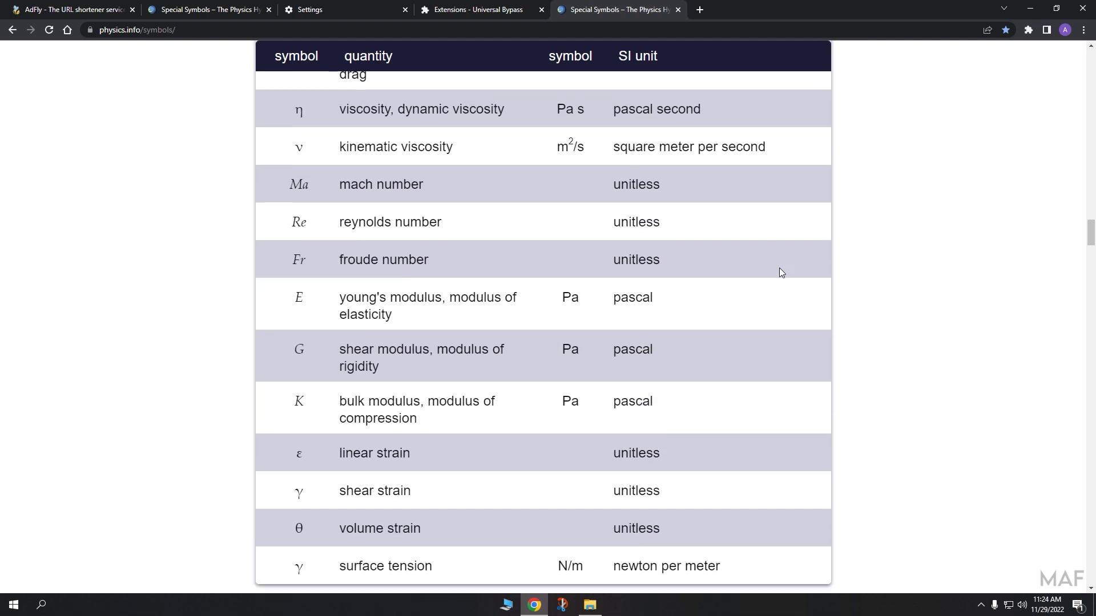